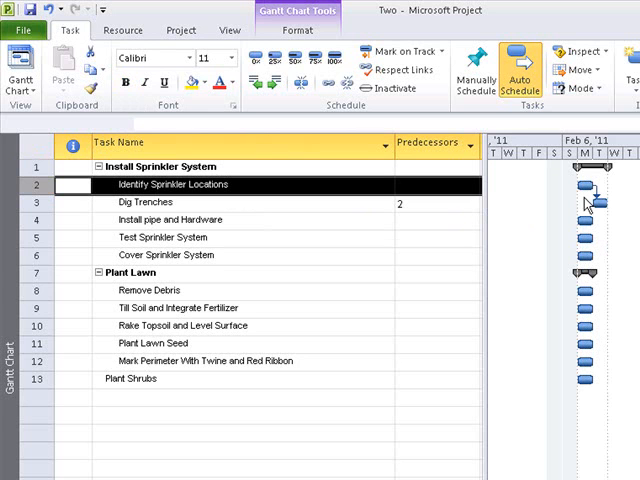
mouse_move(428, 224)
text(3)
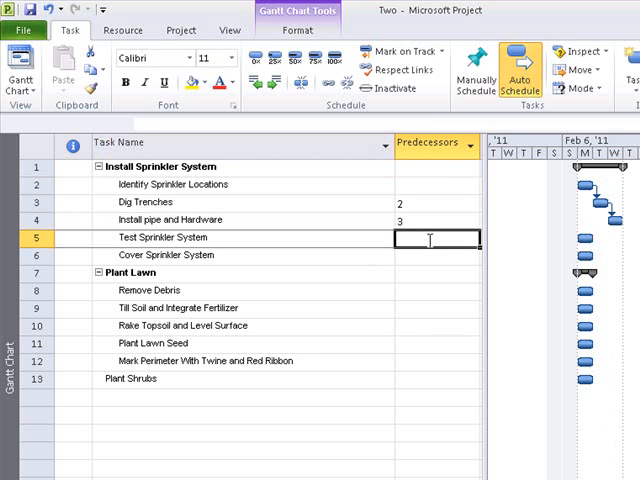
Give Test Sprinkler System predecessor 4, completing the Dig Trenches–Install–Test dependency chain
text(4)
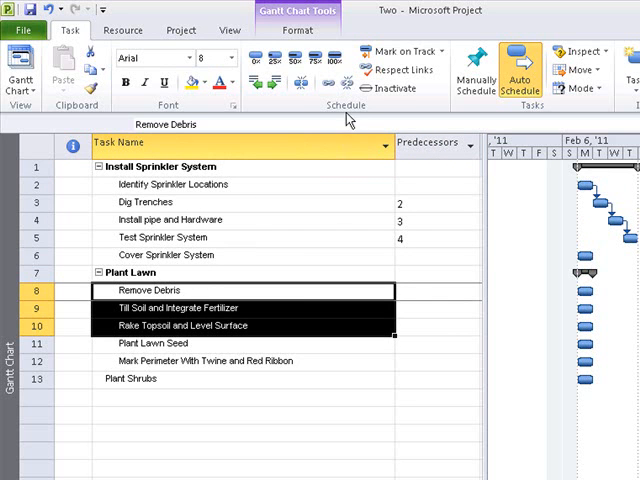
mouse_move(328, 84)
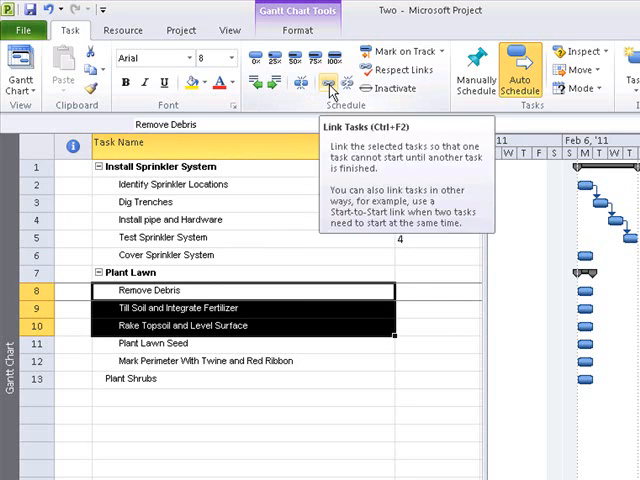
Link rows 8–10 (Remove Debris, Till Soil, Rake Topsoil) in sequence with Link Tasks
click(328, 82)
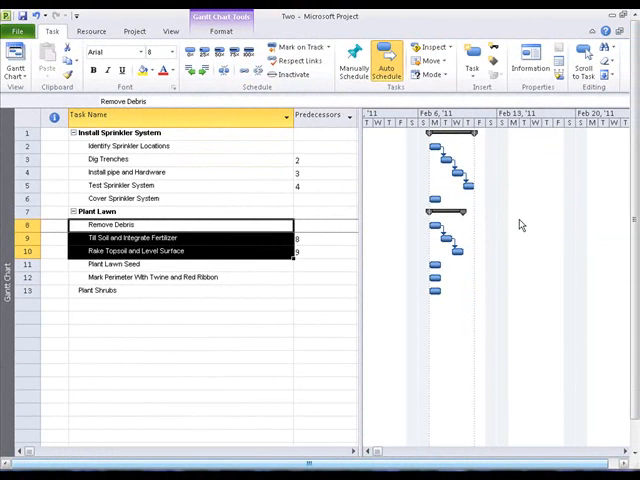
Choose a link style for the Gantt bars in the Layout dialog and apply it
right_click(520, 224)
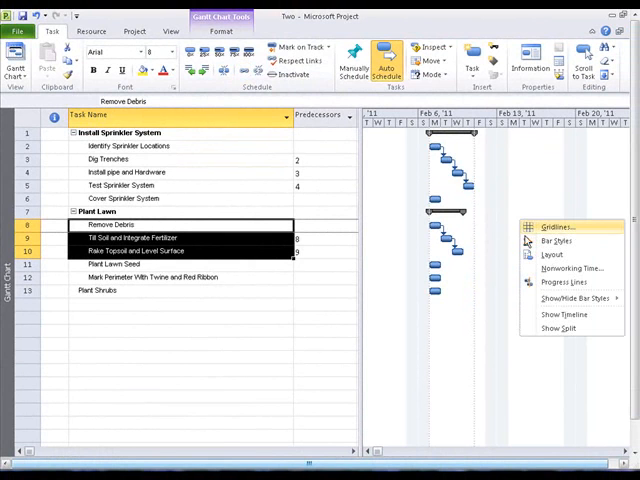
click(554, 240)
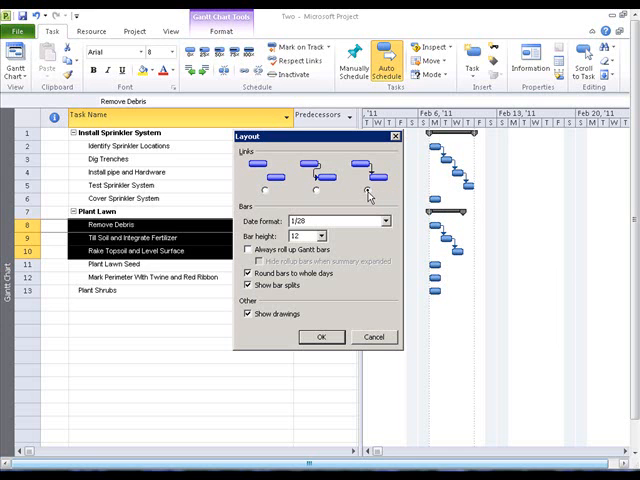
click(270, 188)
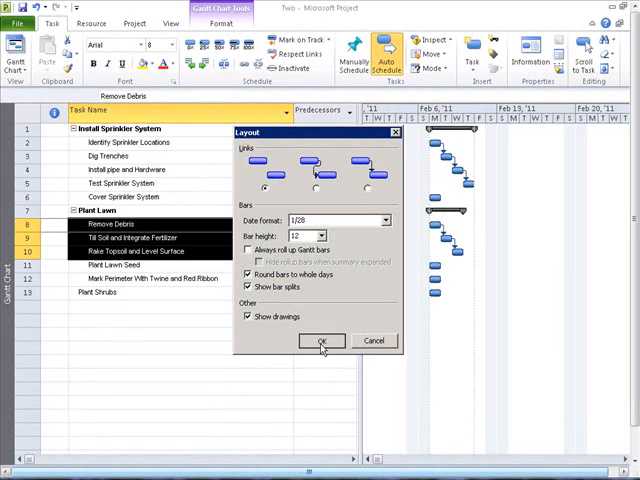
click(320, 340)
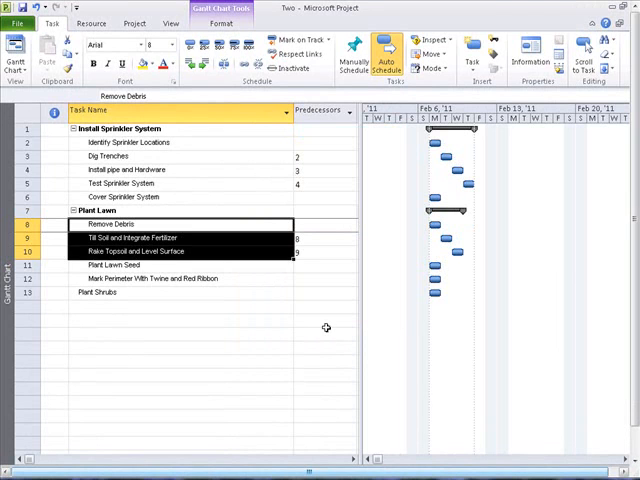
mouse_move(62, 68)
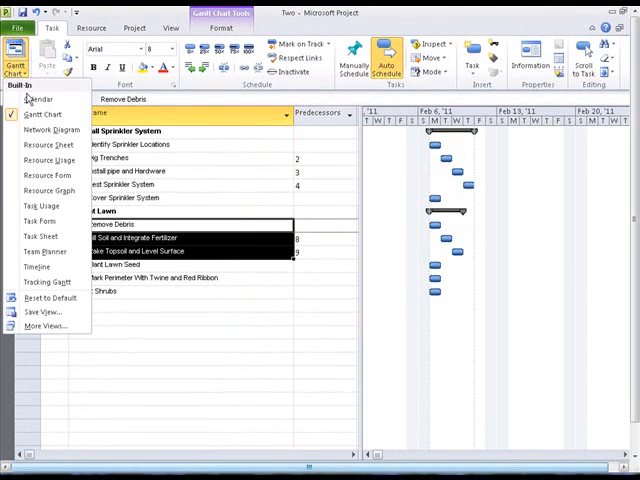
Switch the schedule from Gantt Chart to Network Diagram view
click(52, 130)
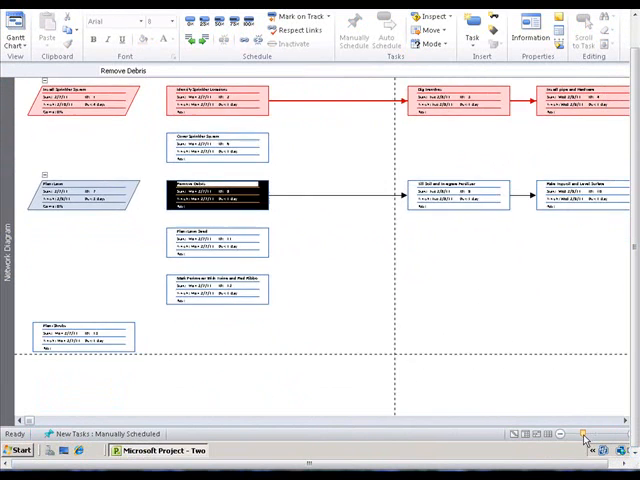
Link the remaining Plant Lawn boxes to their shared predecessor in the network diagram
click(584, 432)
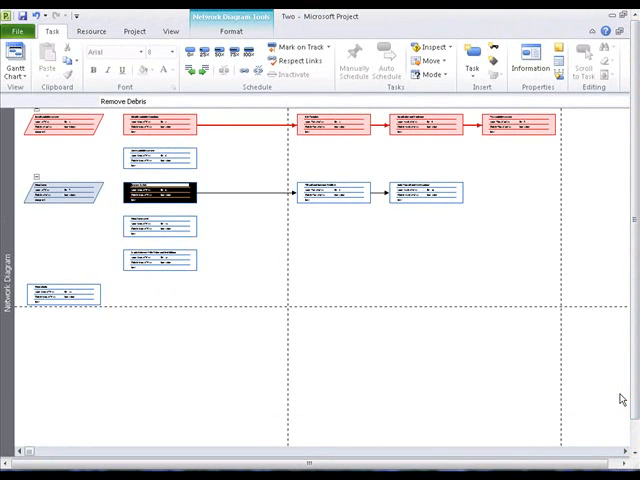
mouse_move(622, 396)
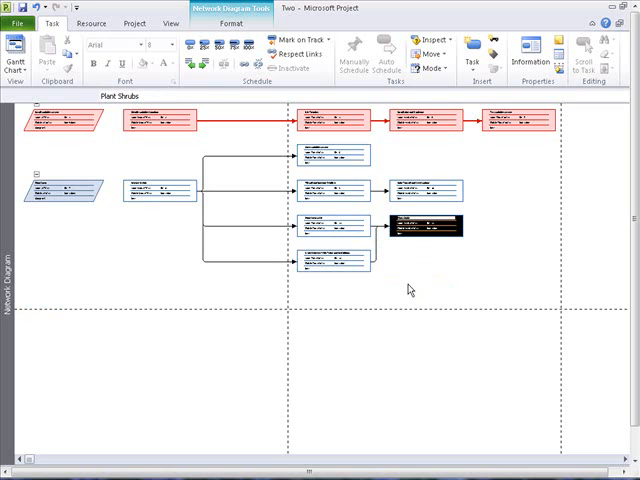
mouse_move(304, 160)
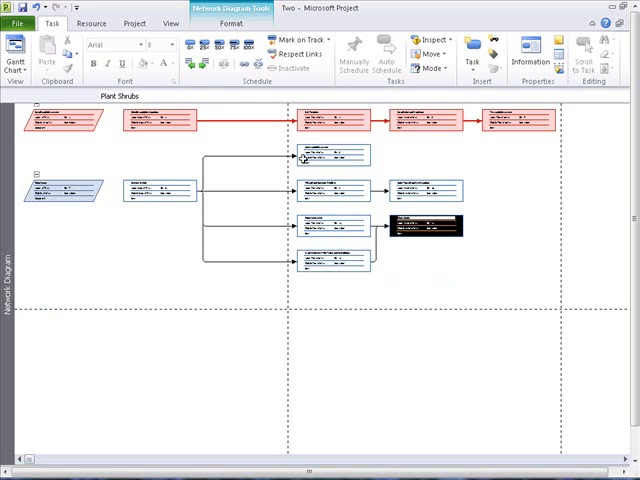
click(232, 24)
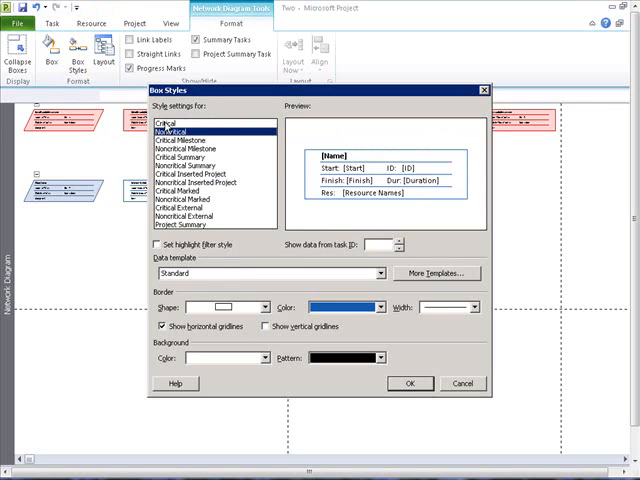
click(168, 120)
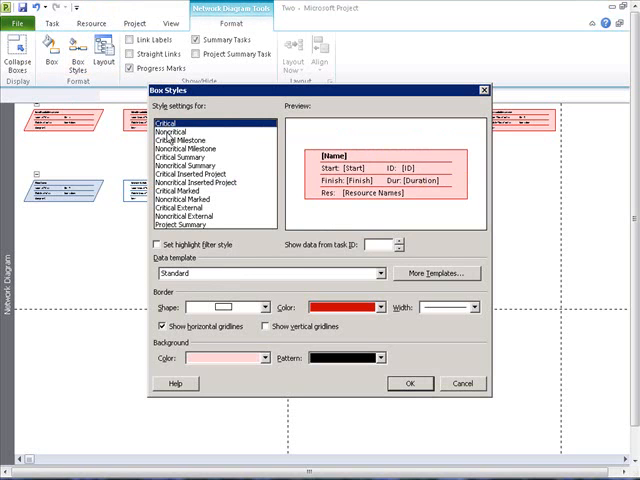
click(180, 128)
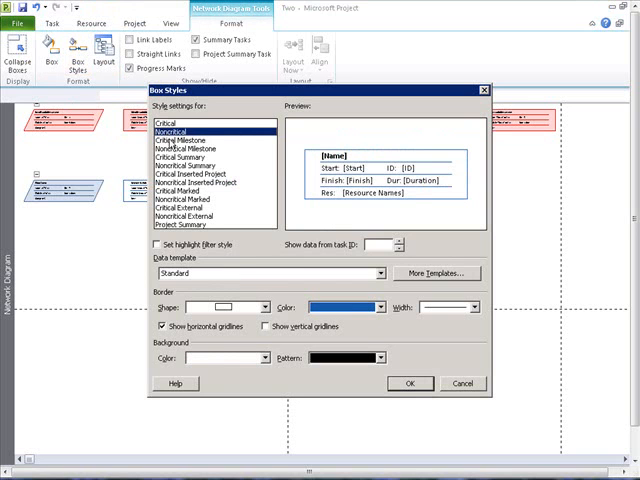
click(180, 140)
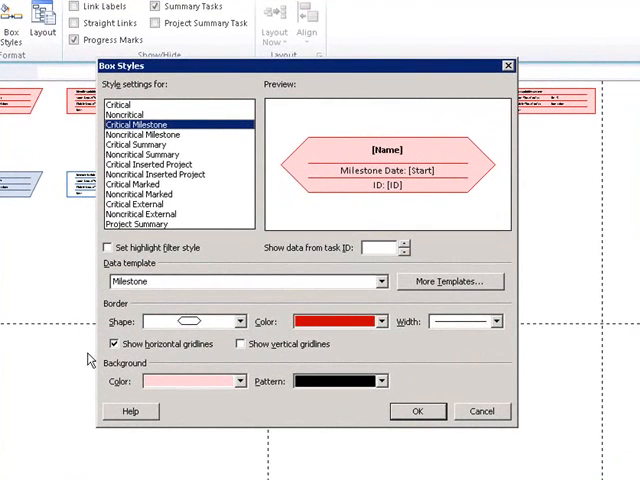
mouse_move(556, 330)
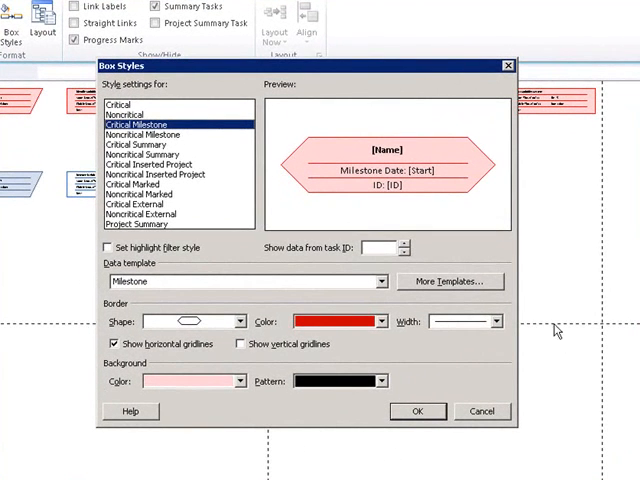
mouse_move(82, 298)
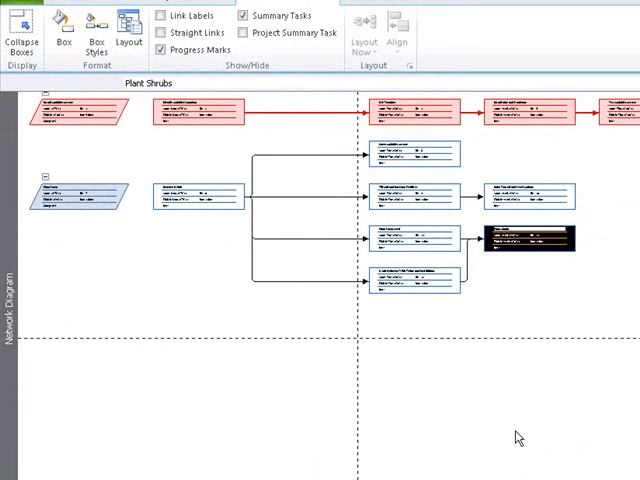
mouse_move(404, 344)
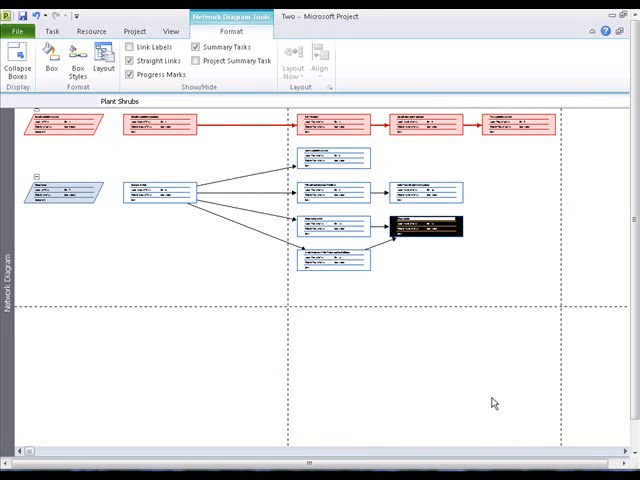
mouse_move(308, 144)
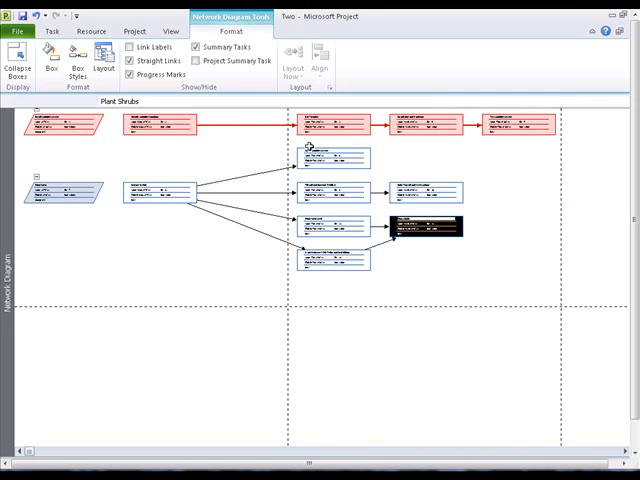
With Straight Links enabled, bring up the network diagram Layout settings
click(104, 60)
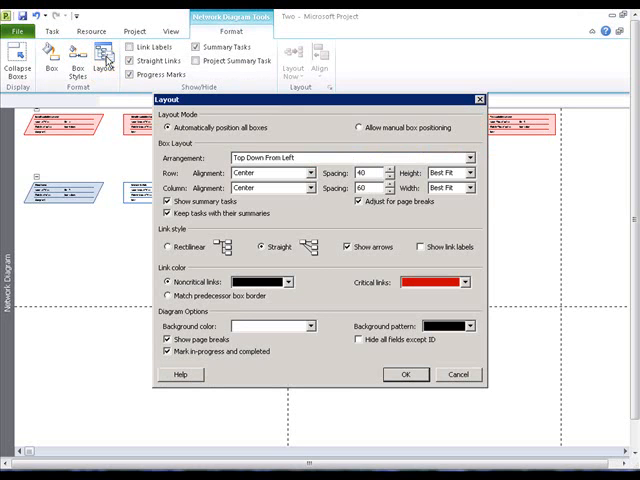